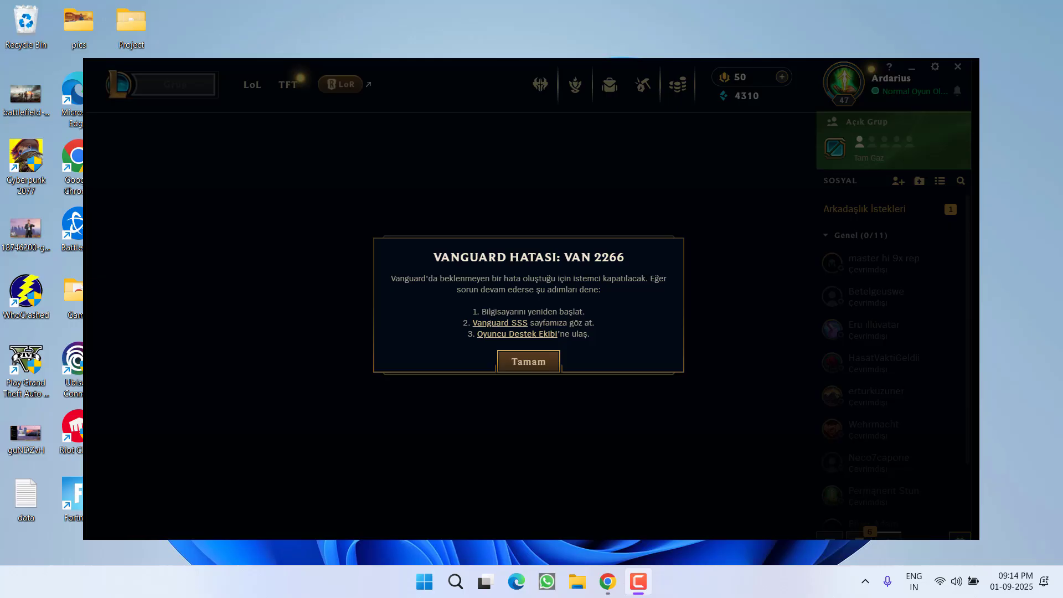
# Dismiss the Vanguard VAN 2266 error so the League client closes
pyautogui.click(529, 361)
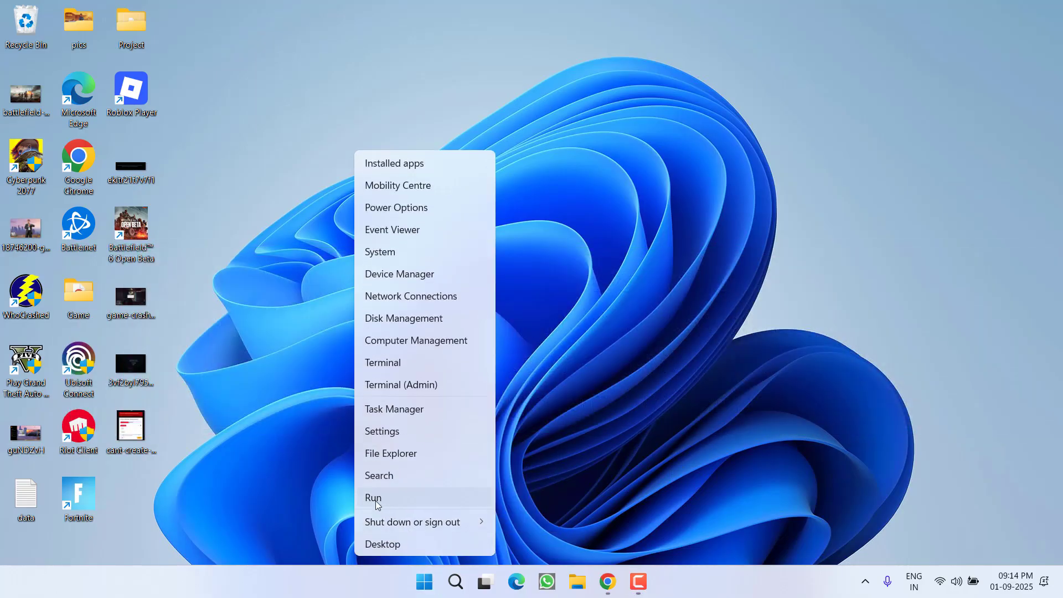
# Uncheck Internet Protocol Version 6 in the Wi-Fi adapter properties and select IPv4
pyautogui.click(373, 498)
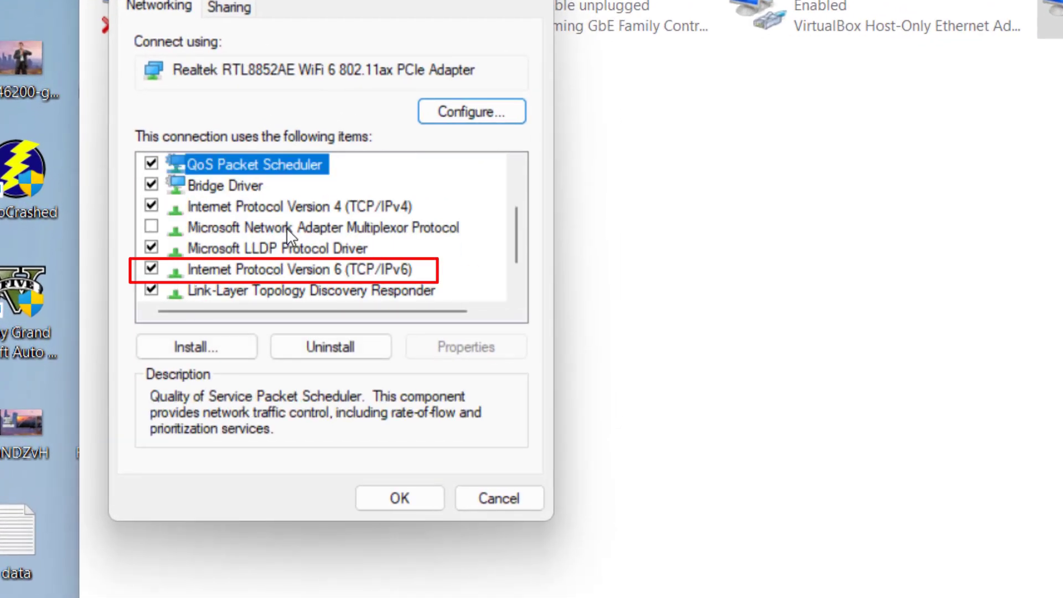
pyautogui.click(151, 270)
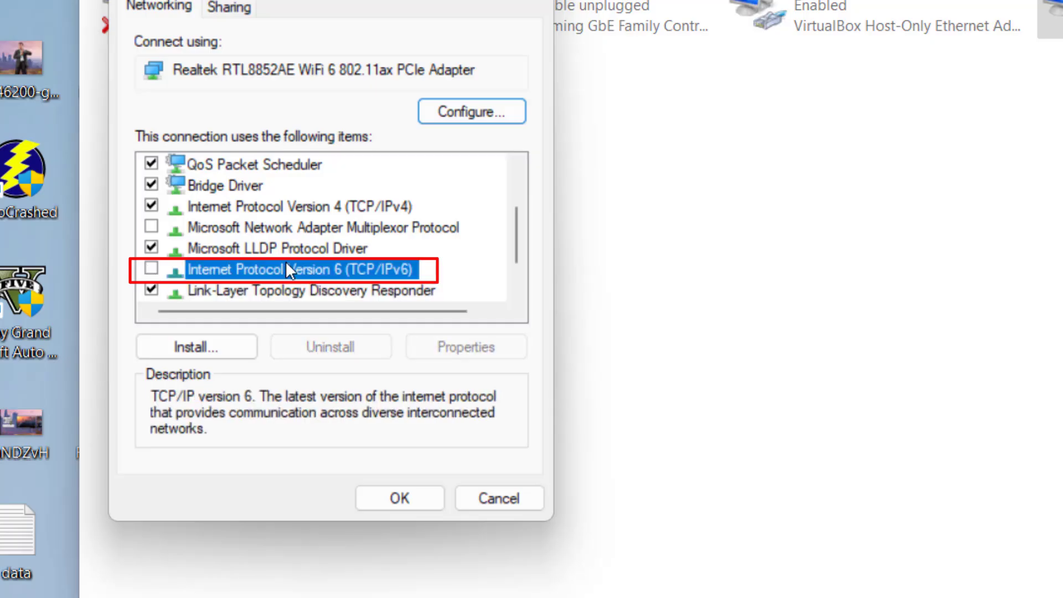
pyautogui.click(304, 206)
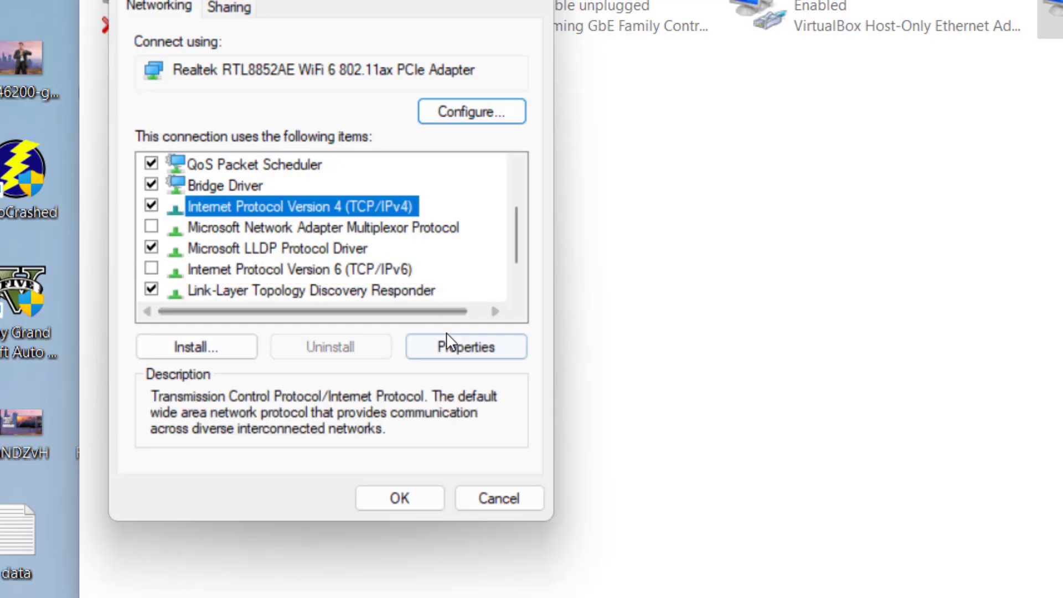
# Set the Wi-Fi IPv4 DNS servers to 8.8.8.8 and 8.8.4.4 and confirm
pyautogui.click(467, 346)
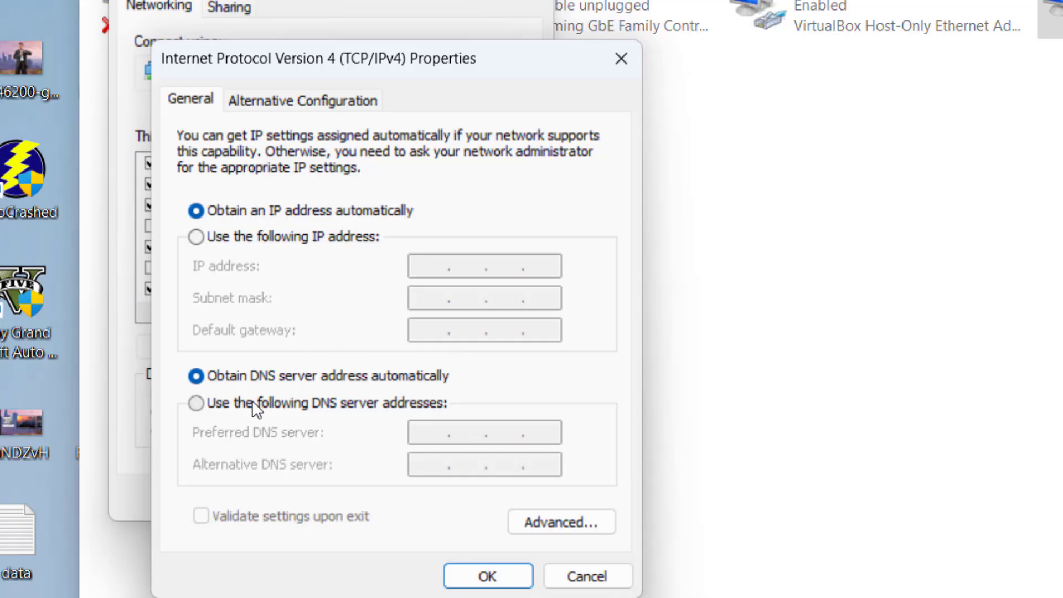
pyautogui.click(196, 402)
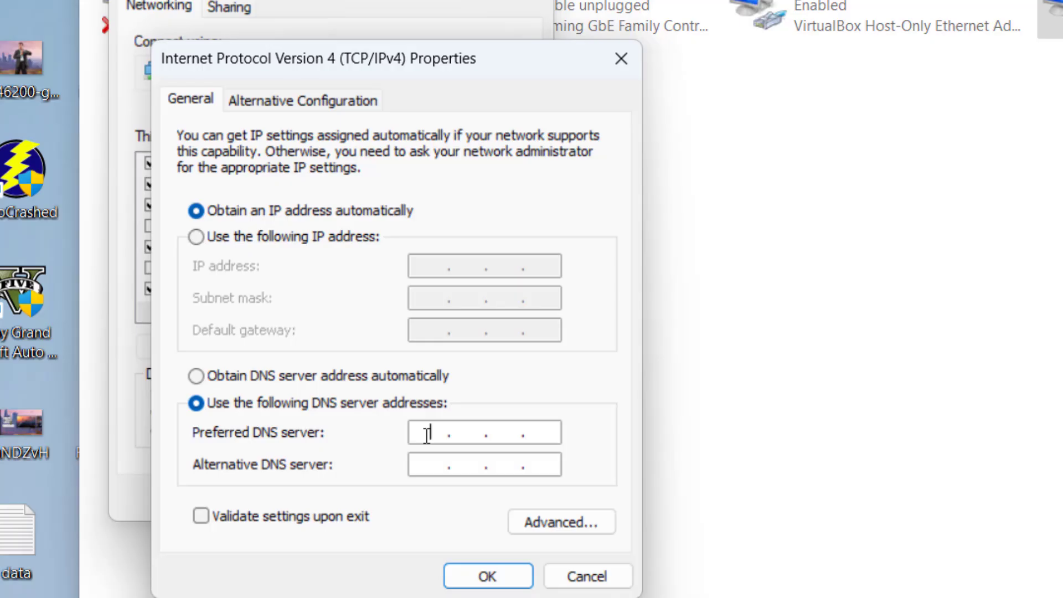
pyautogui.write('8.8.8.8')
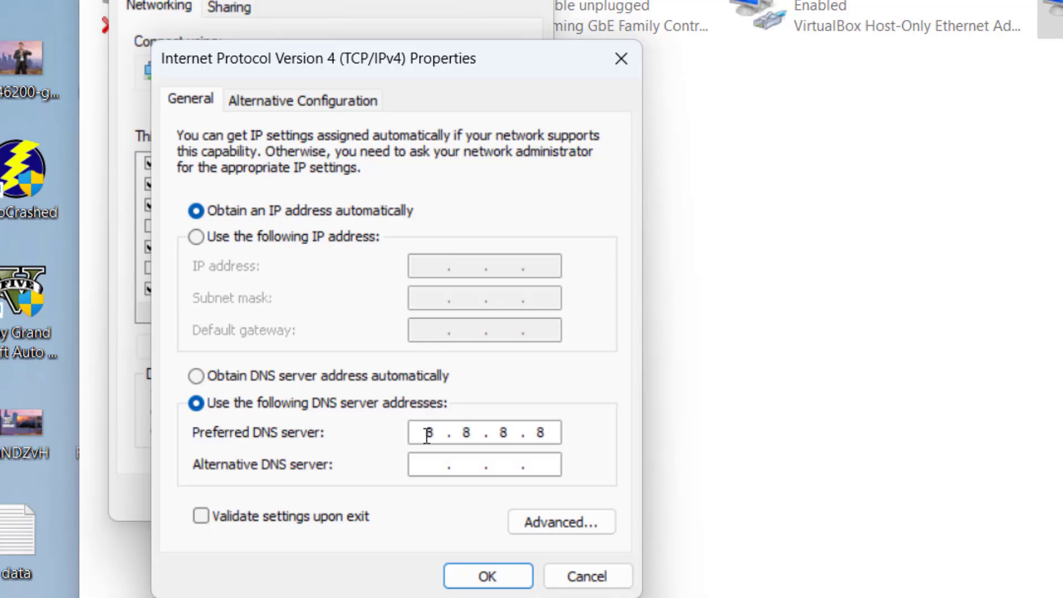
pyautogui.write('8.8.4.4')
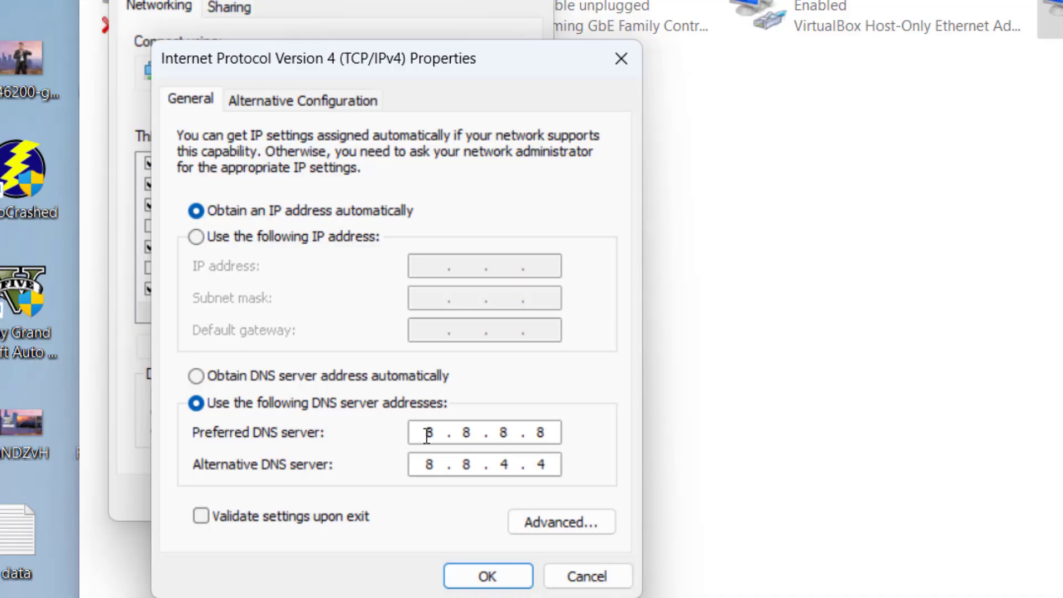
pyautogui.click(487, 576)
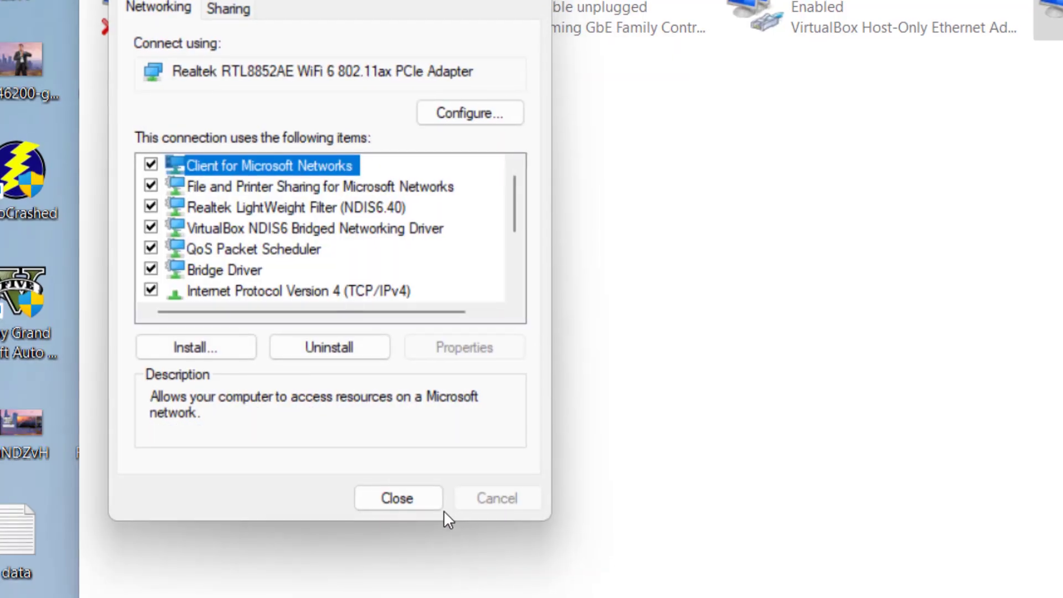
pyautogui.click(397, 499)
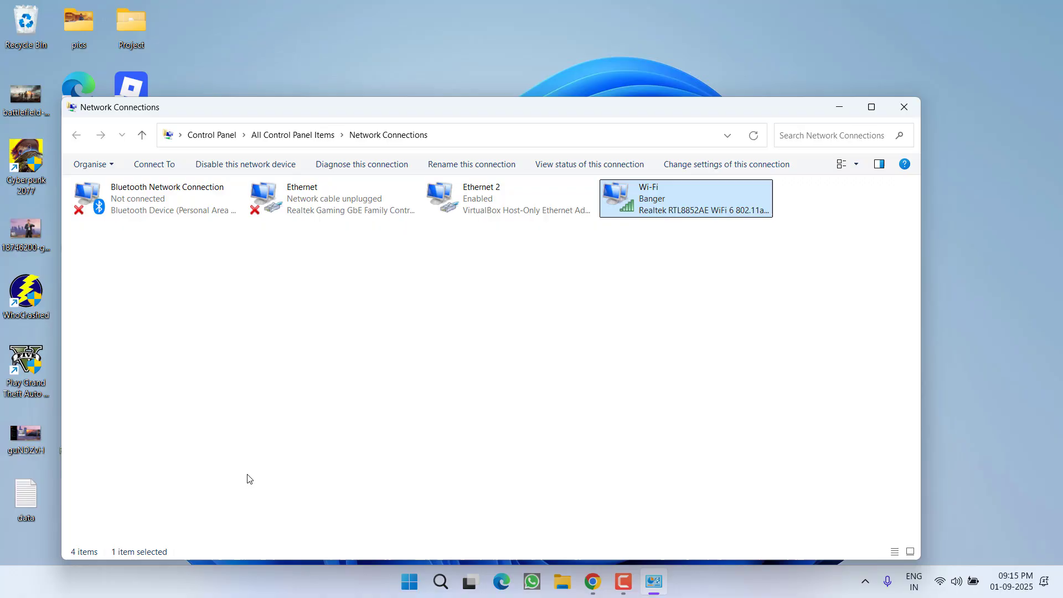
# Launch Command Prompt as administrator via a search for 'cmd'
pyautogui.write('cmd')
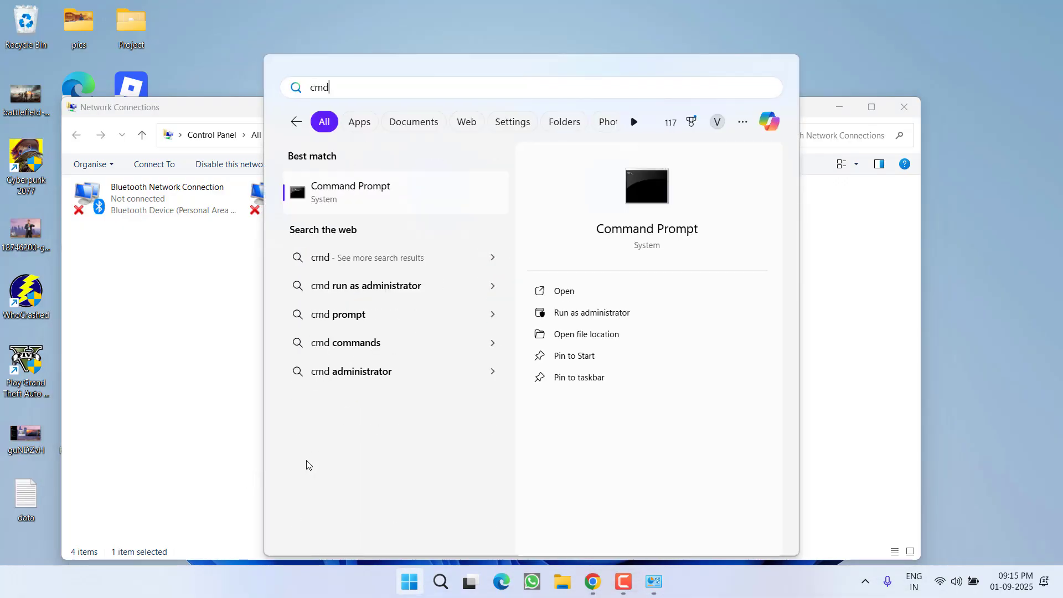
pyautogui.click(591, 312)
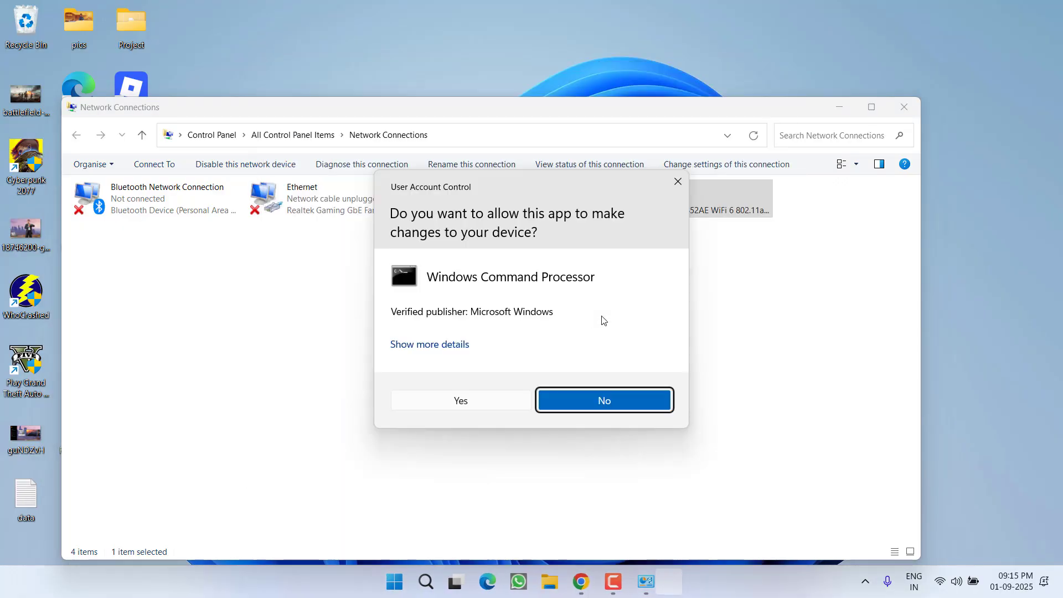
pyautogui.click(461, 400)
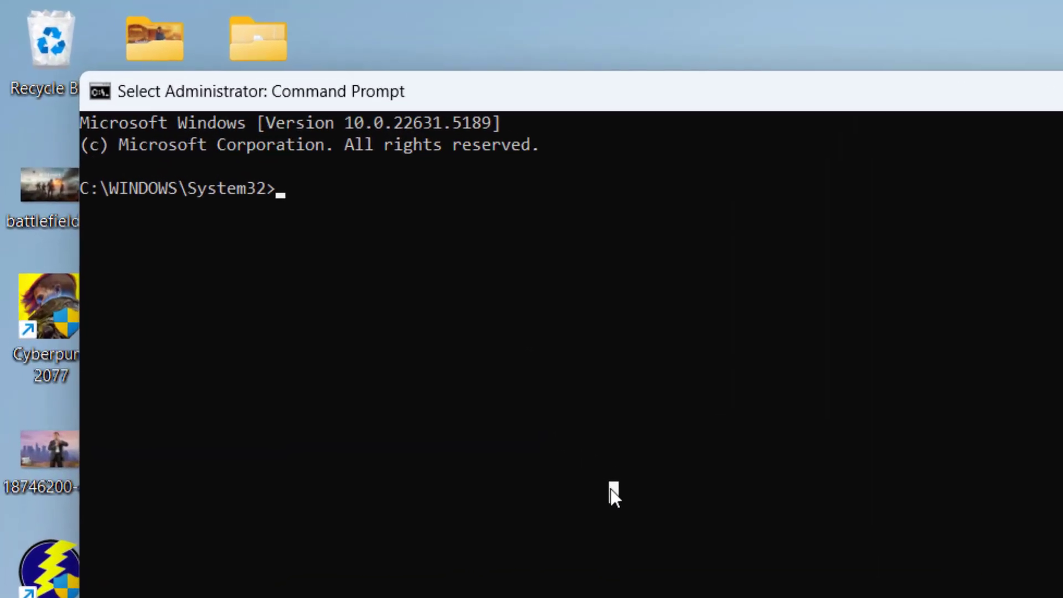
# Run ipconfig /flushdns to clear the DNS resolver cache and close Command Prompt
pyautogui.write('ipc')
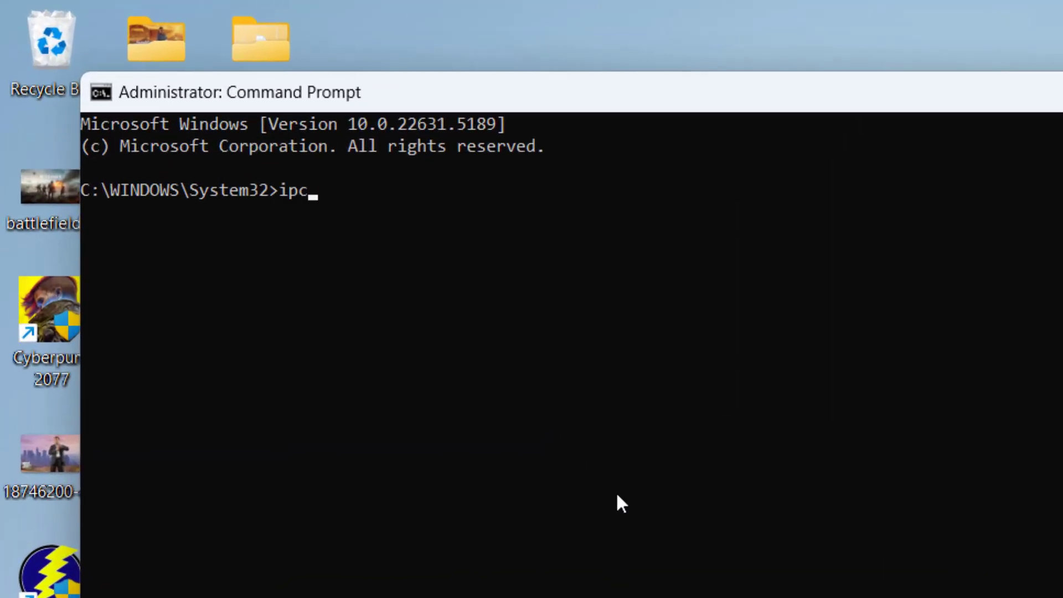
pyautogui.write('onfig /flushdns')
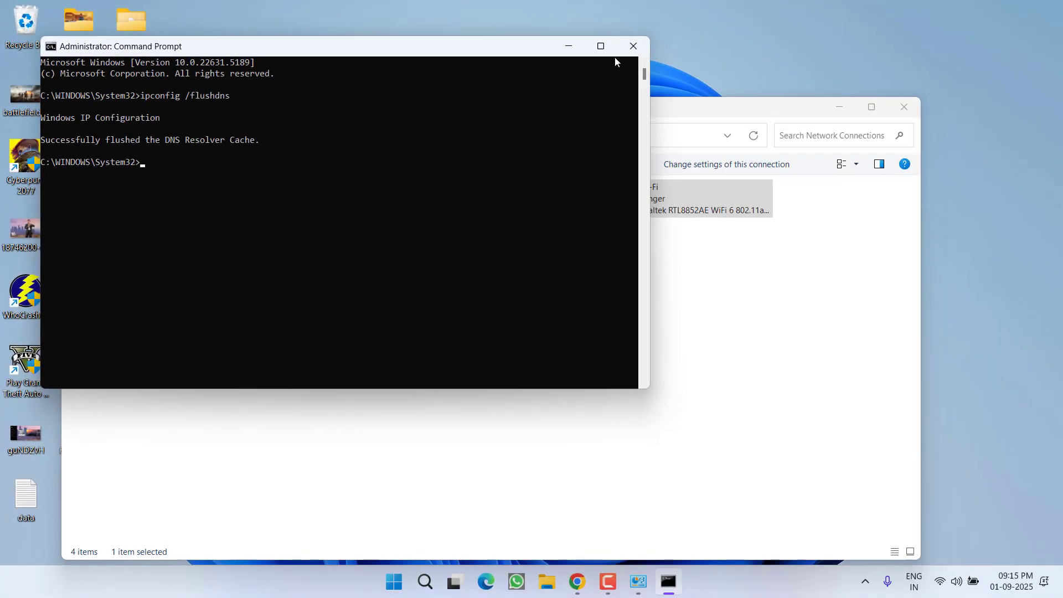
pyautogui.click(633, 46)
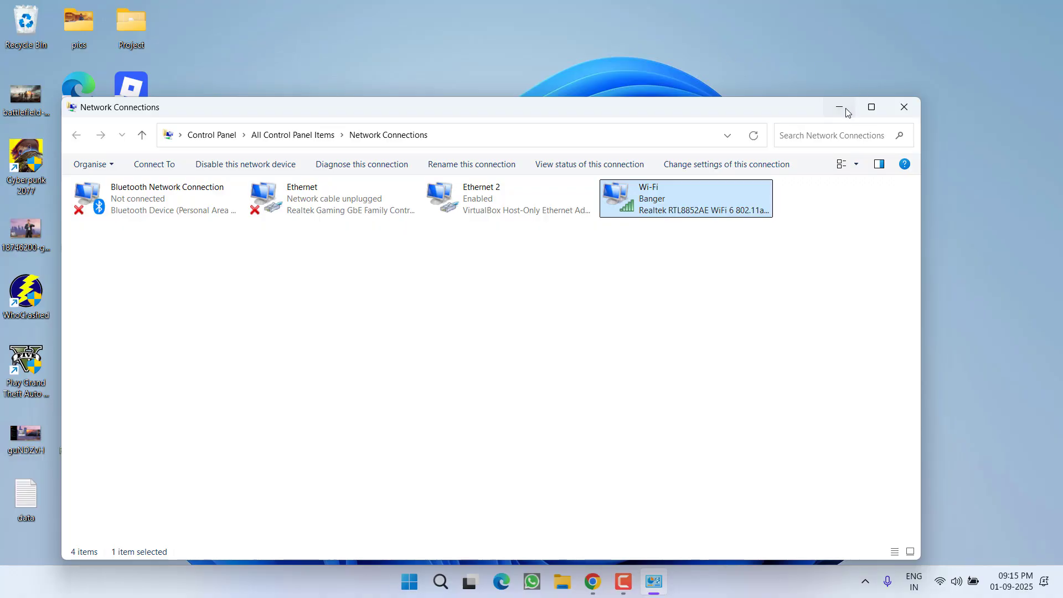